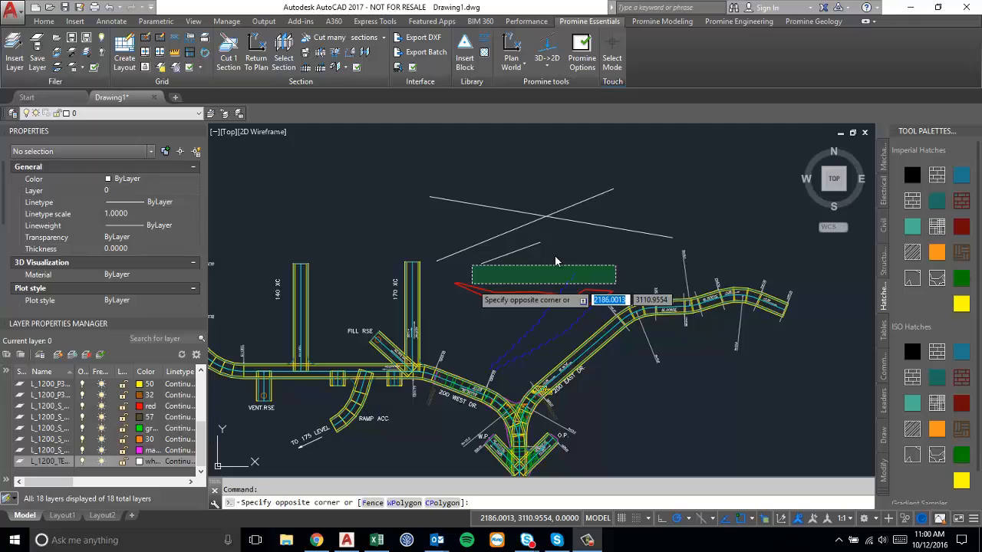
mouse_move(575, 253)
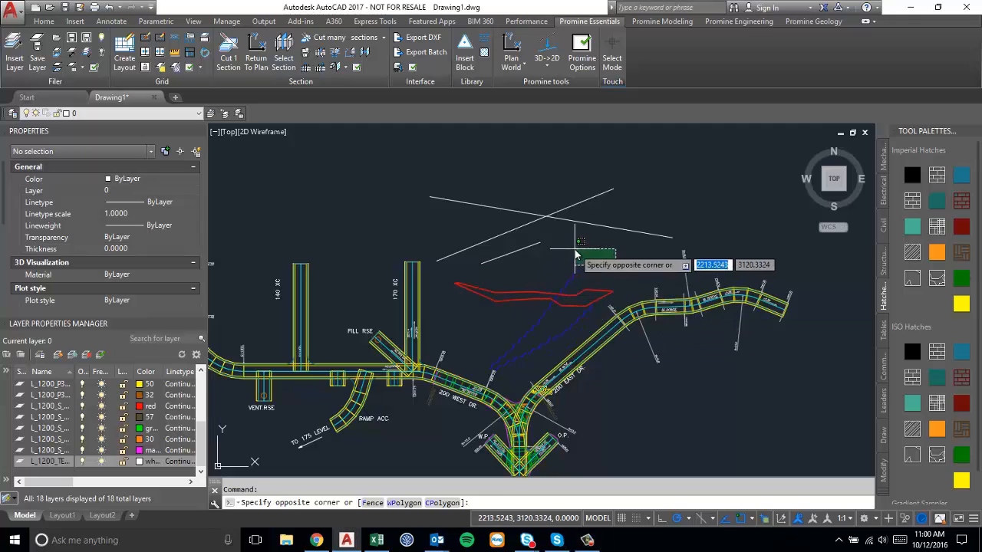
Select the 24 mine-working objects, leaving the three loose white lines out.
key(Escape)
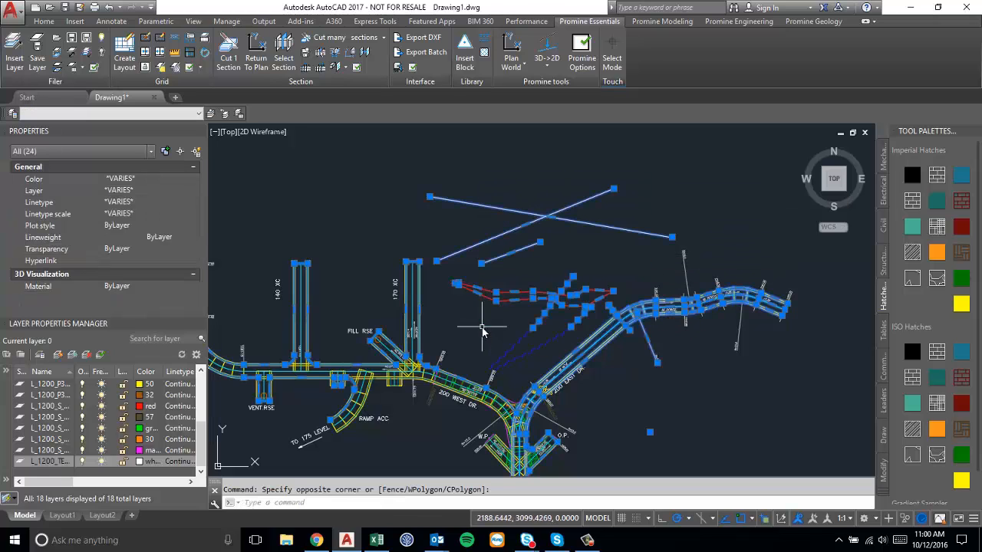
mouse_move(524, 257)
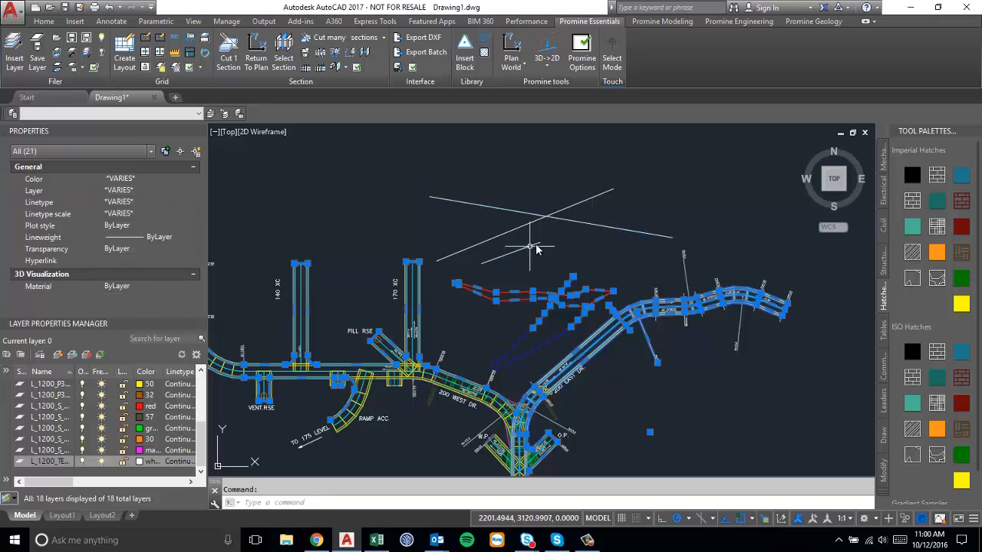
Clear the selection so nothing in the mine plan is selected.
right_click(531, 246)
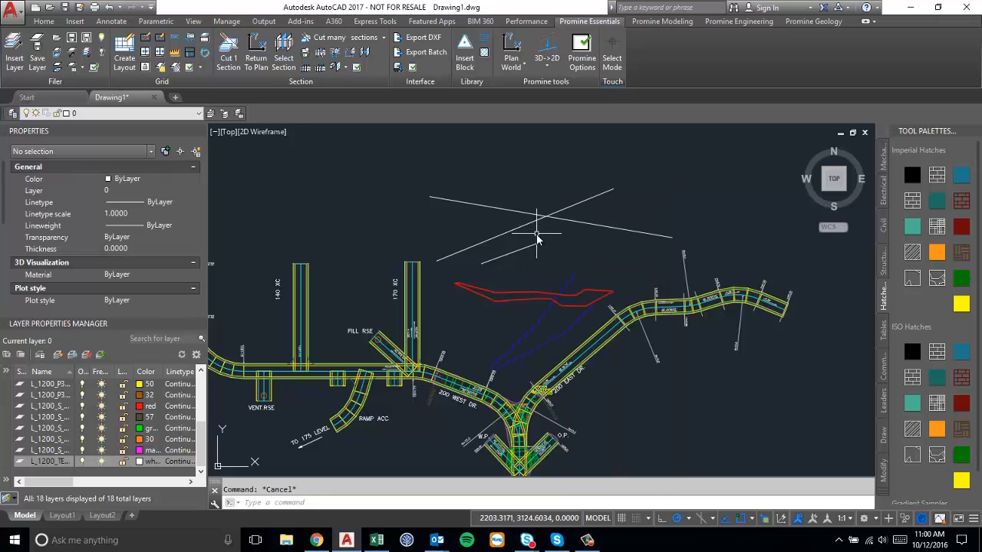
Start Trim and pick the two loose lines, including the long crossing line, as edges.
click(510, 253)
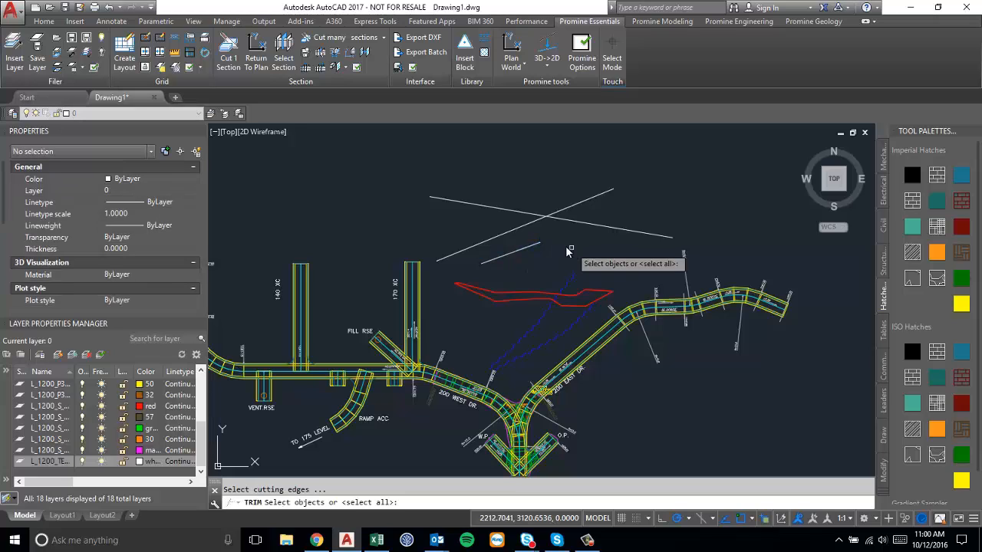
click(511, 257)
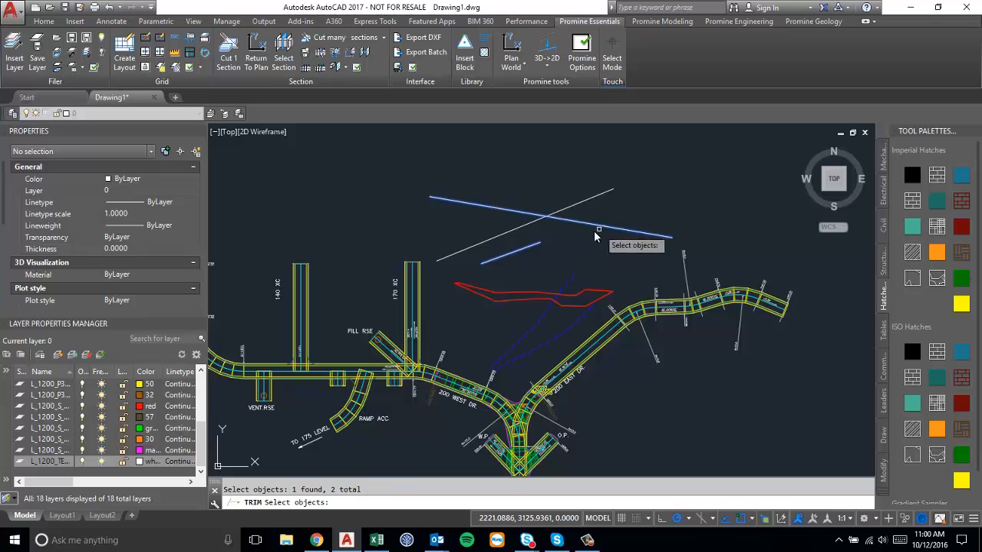
mouse_move(576, 252)
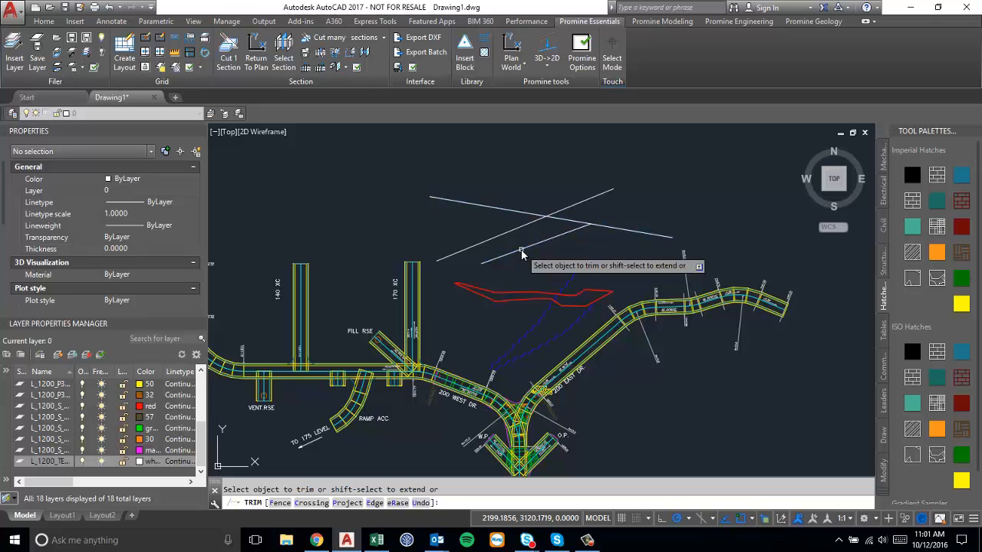
mouse_move(643, 178)
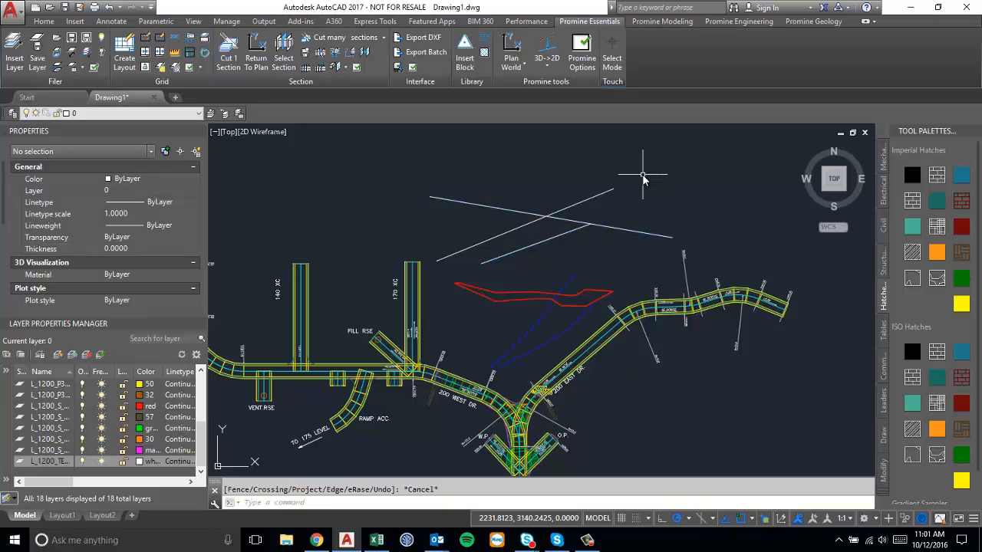
key(Escape)
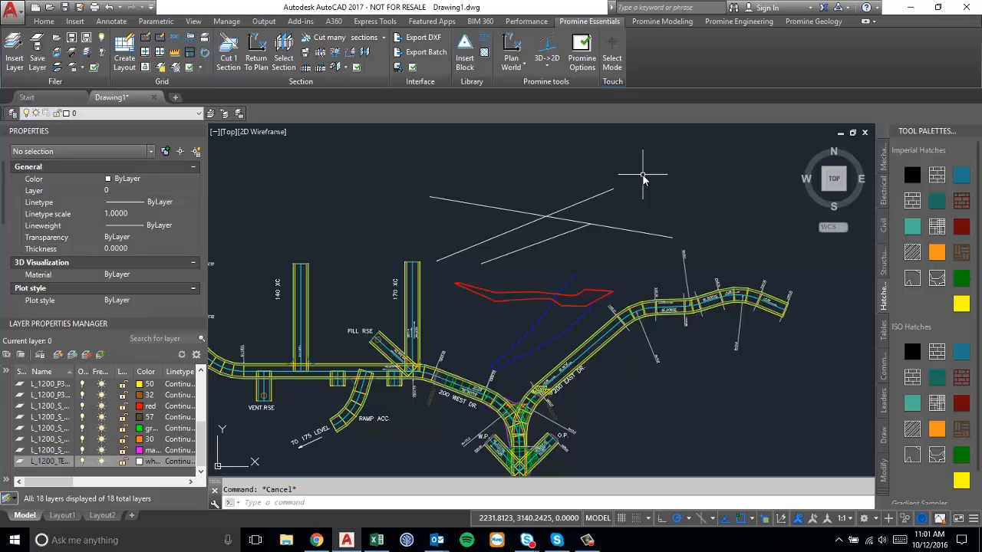
mouse_move(551, 301)
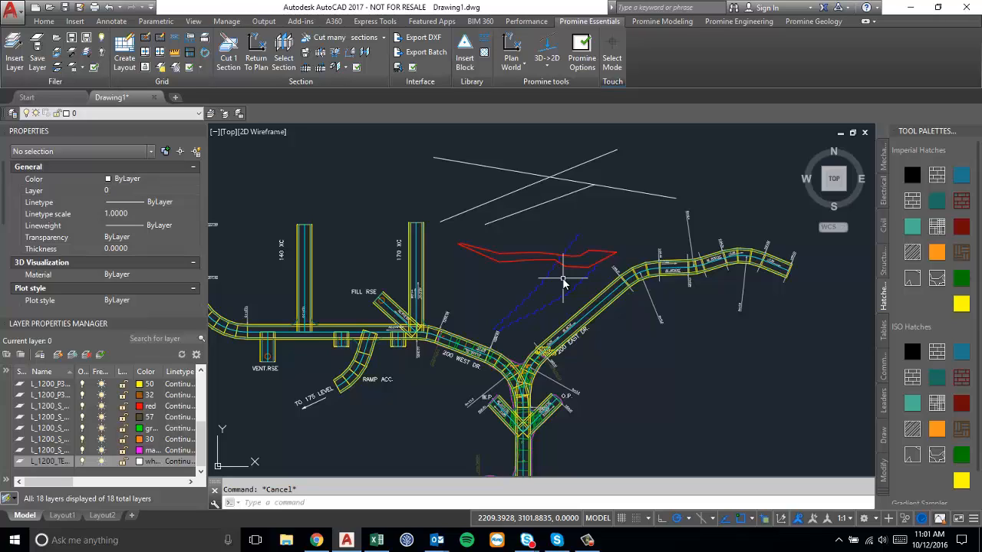
mouse_move(458, 258)
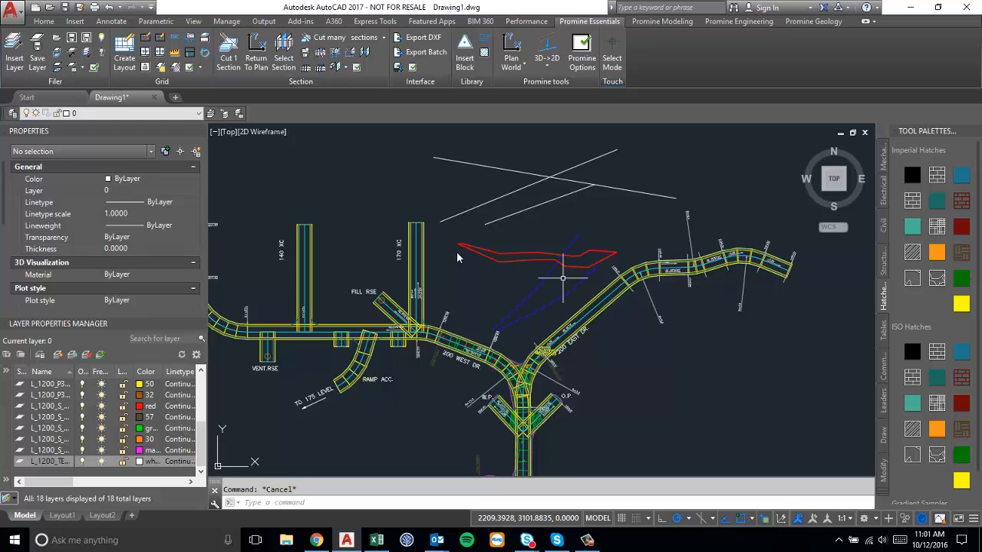